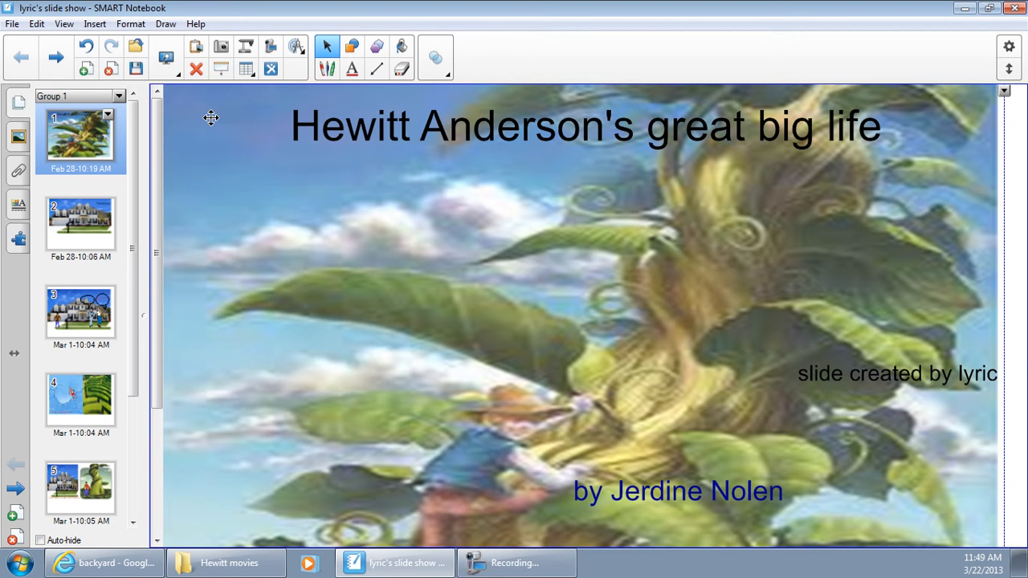
{"action": "mouse_move", "coordinate": [1011, 129]}
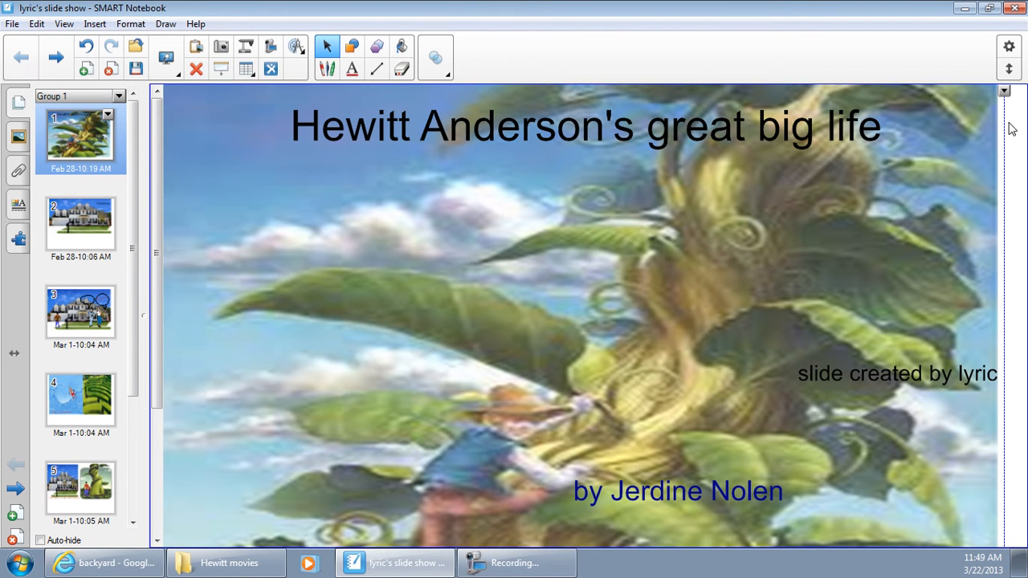
- Go to slide 2, 'The big house', from the title slide
{"action": "left_click", "coordinate": [80, 225]}
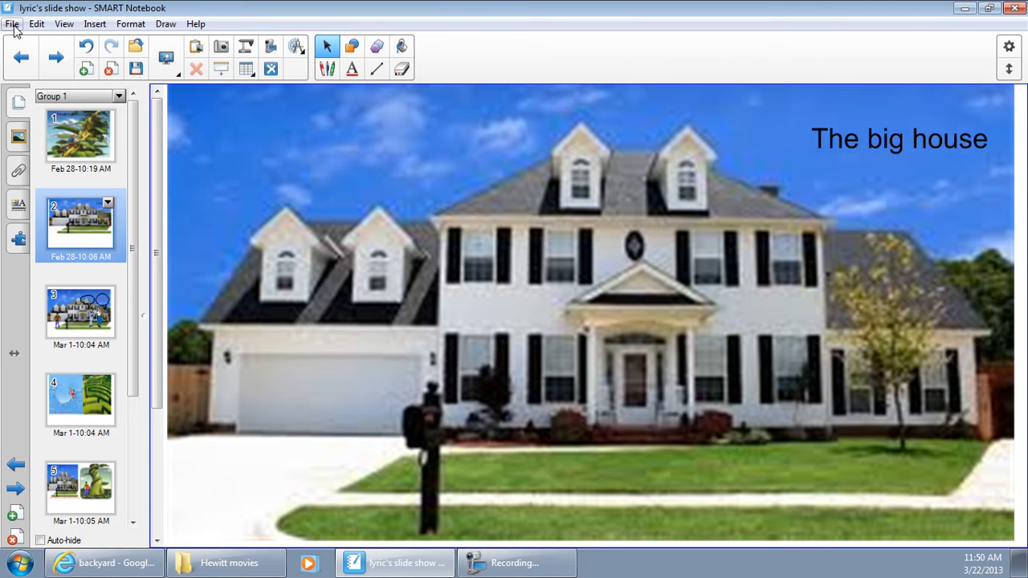
{"action": "mouse_move", "coordinate": [217, 7]}
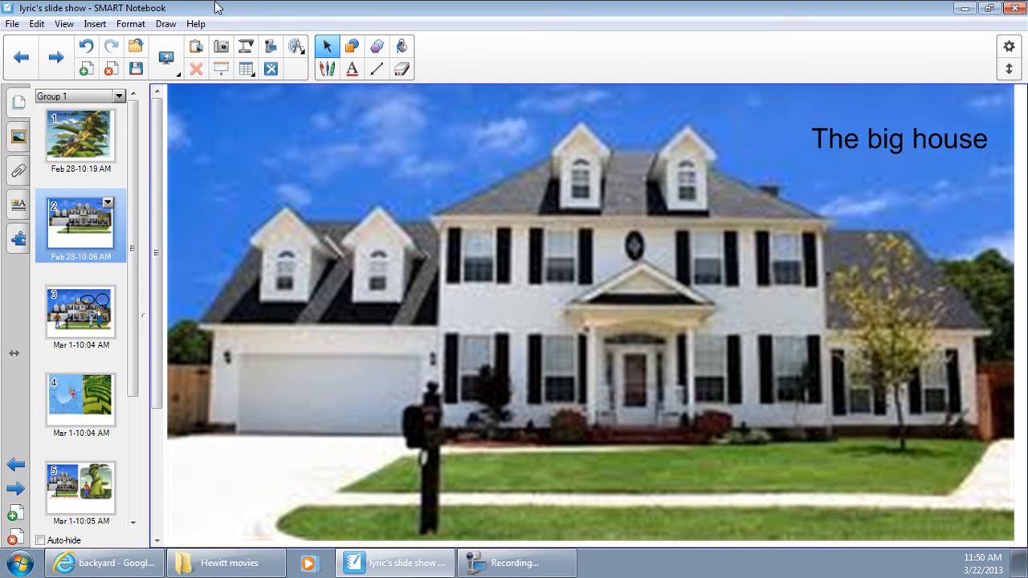
- Show slide 3, the Problem page with three characters and speech bubbles
{"action": "left_click", "coordinate": [79, 311]}
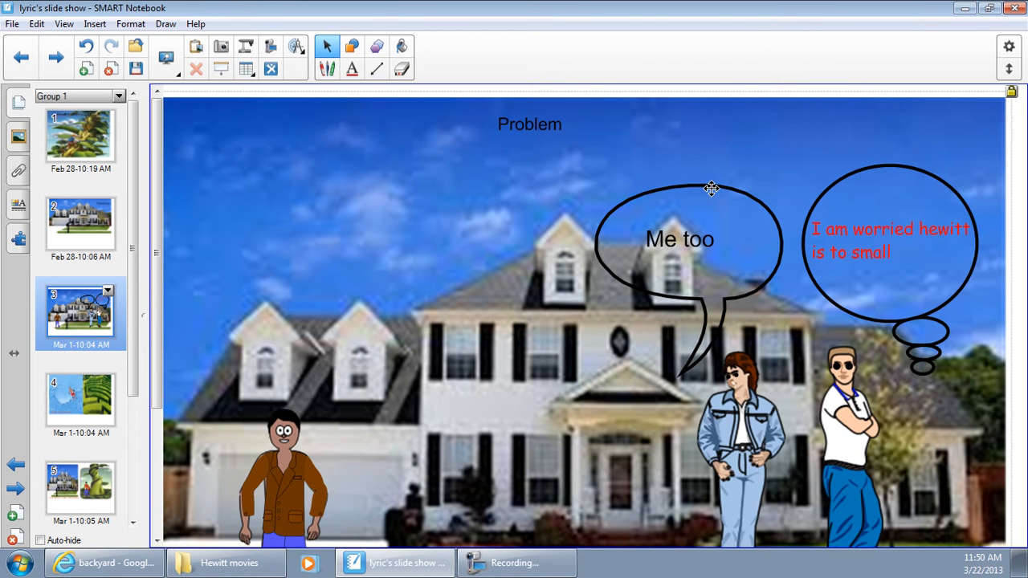
{"action": "mouse_move", "coordinate": [692, 239]}
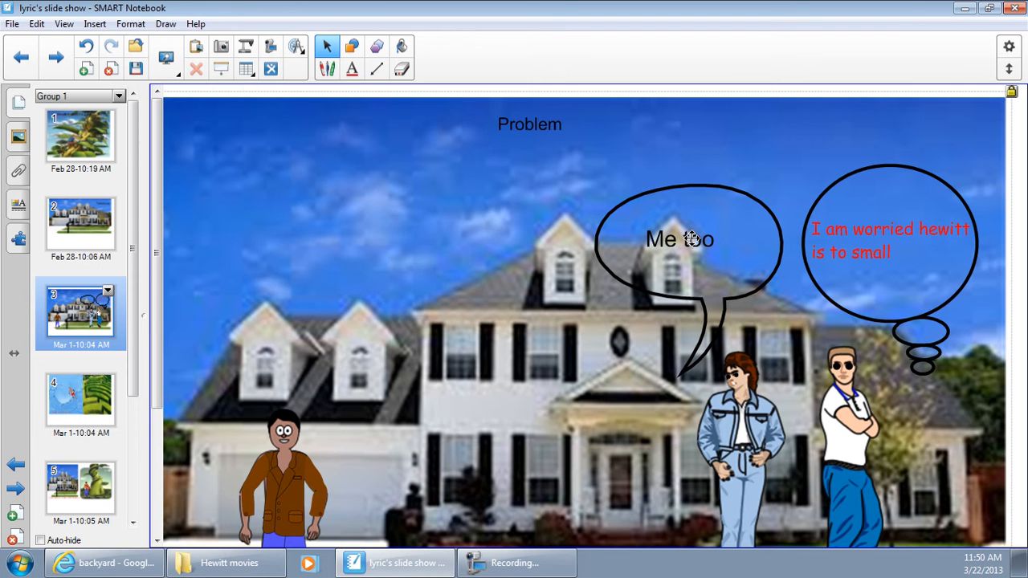
{"action": "mouse_move", "coordinate": [87, 411]}
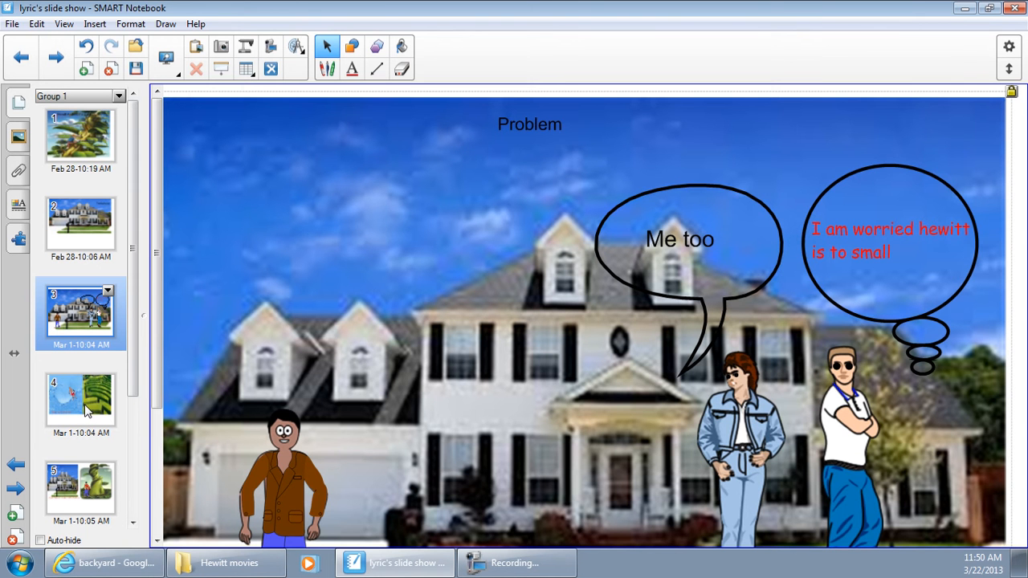
{"action": "mouse_move", "coordinate": [91, 411]}
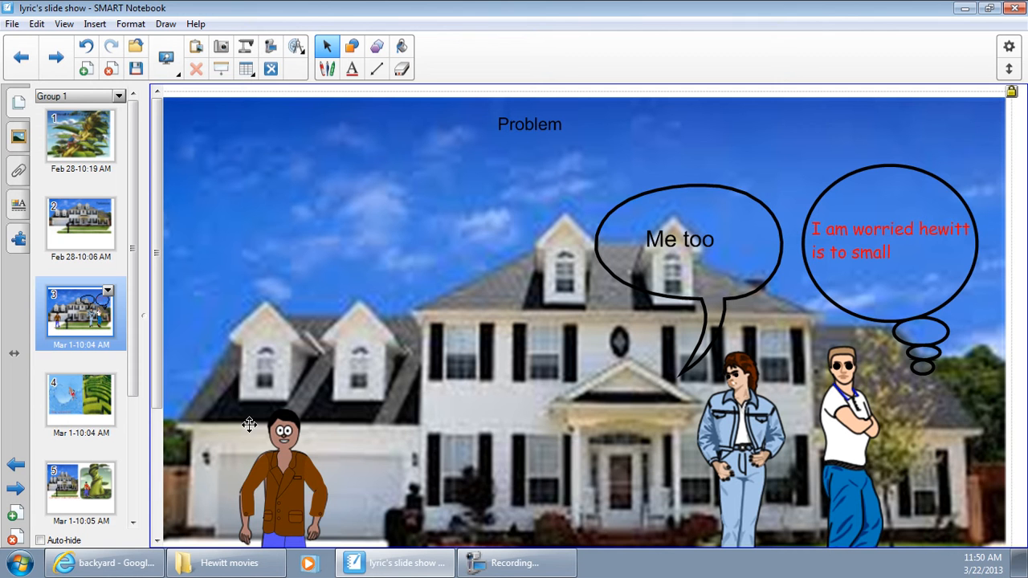
{"action": "mouse_move", "coordinate": [79, 394]}
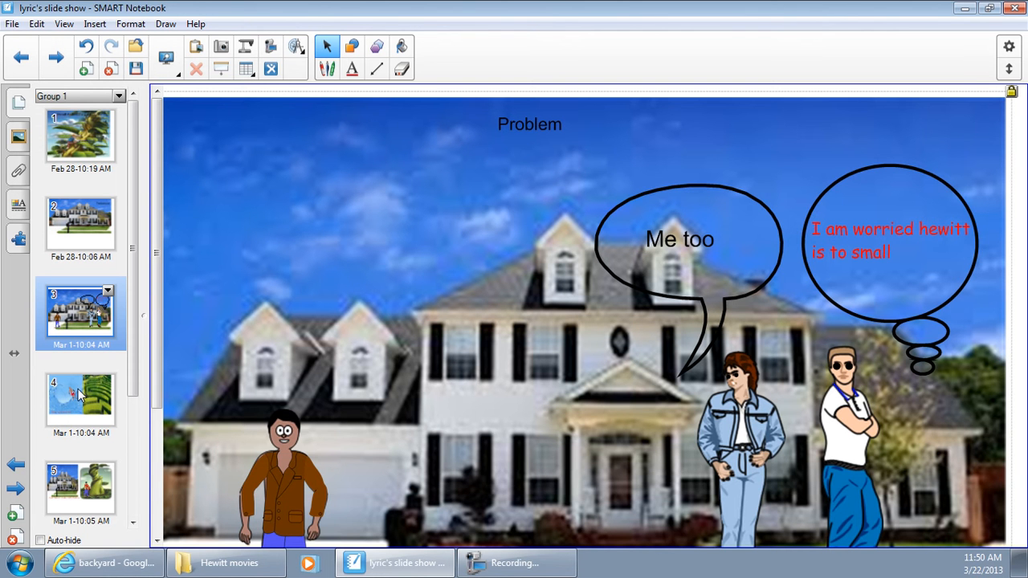
{"action": "mouse_move", "coordinate": [80, 393]}
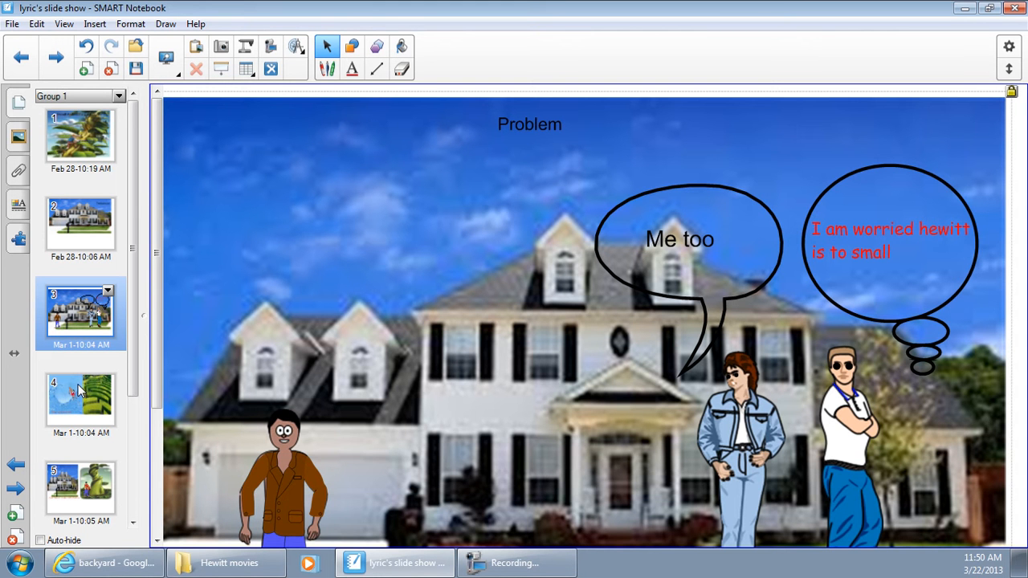
{"action": "mouse_move", "coordinate": [84, 406]}
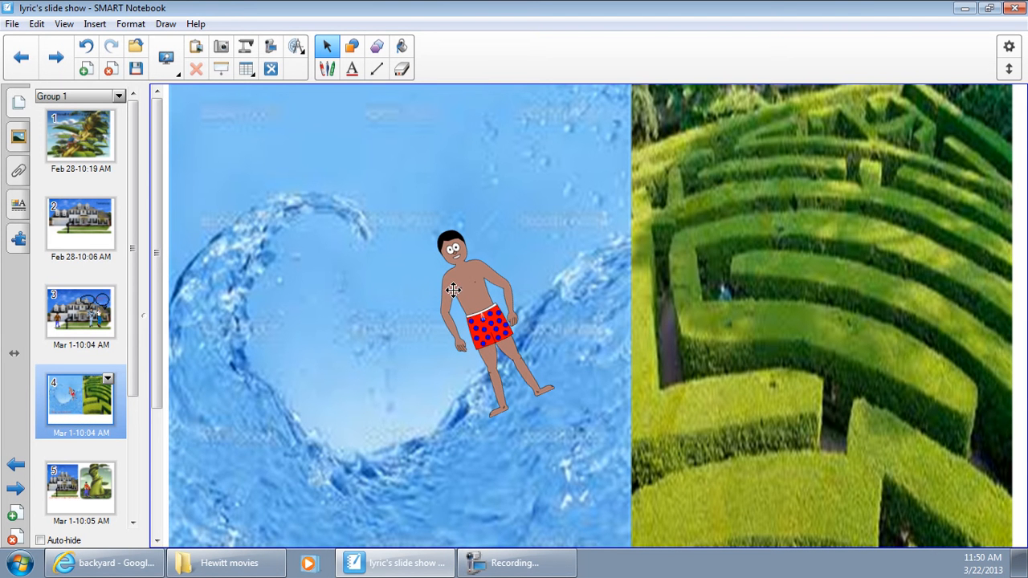
{"action": "mouse_move", "coordinate": [466, 302]}
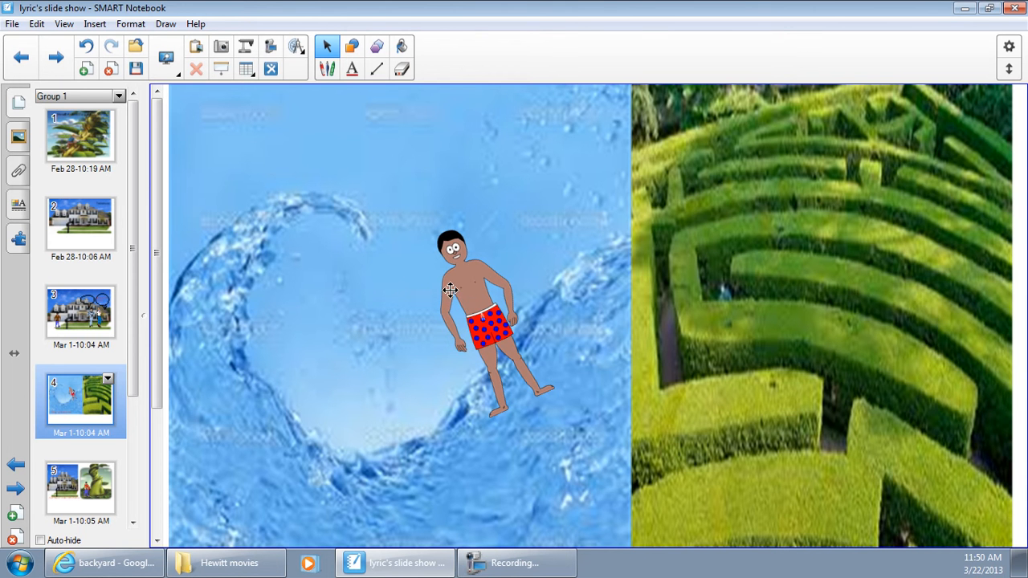
- Drag the swimming boy from the water into the hedge maze and advance to slide 5
{"action": "left_click_drag", "start_coordinate": [450, 289], "coordinate": [441, 308]}
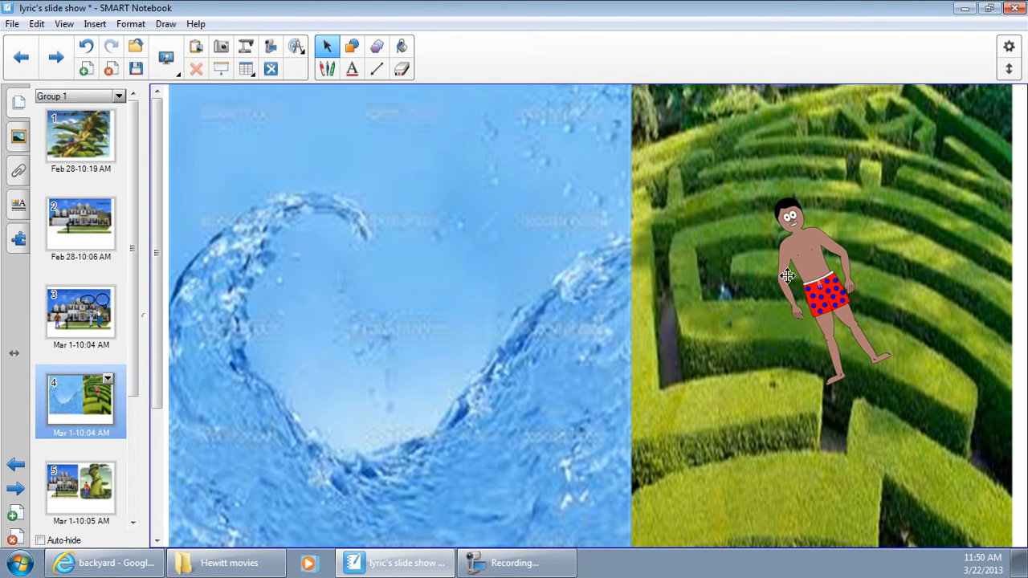
{"action": "left_click", "coordinate": [80, 488]}
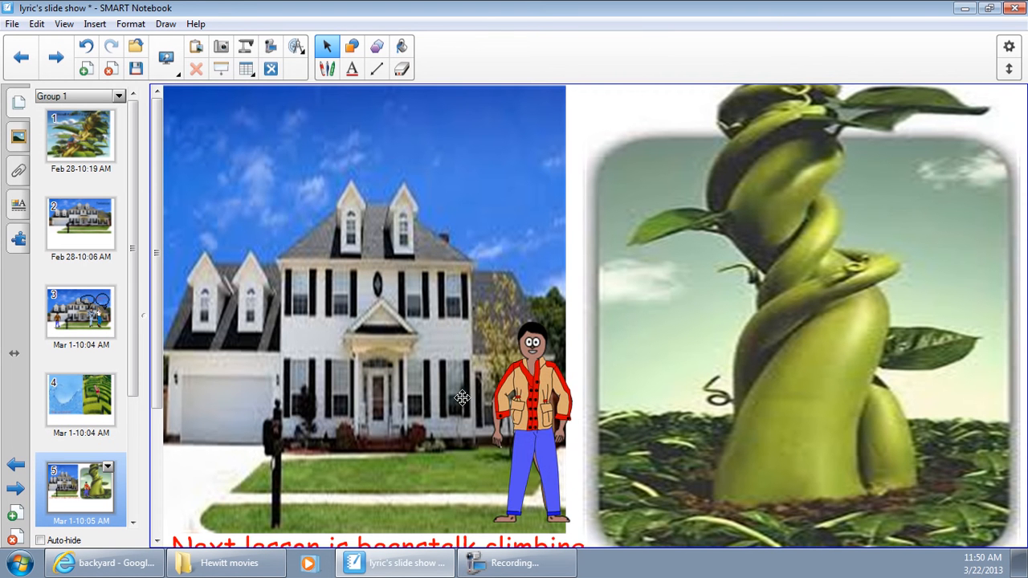
- Move the boy in the jacket from the house onto the beanstalk, then higher up it
{"action": "left_click_drag", "start_coordinate": [522, 393], "coordinate": [297, 385]}
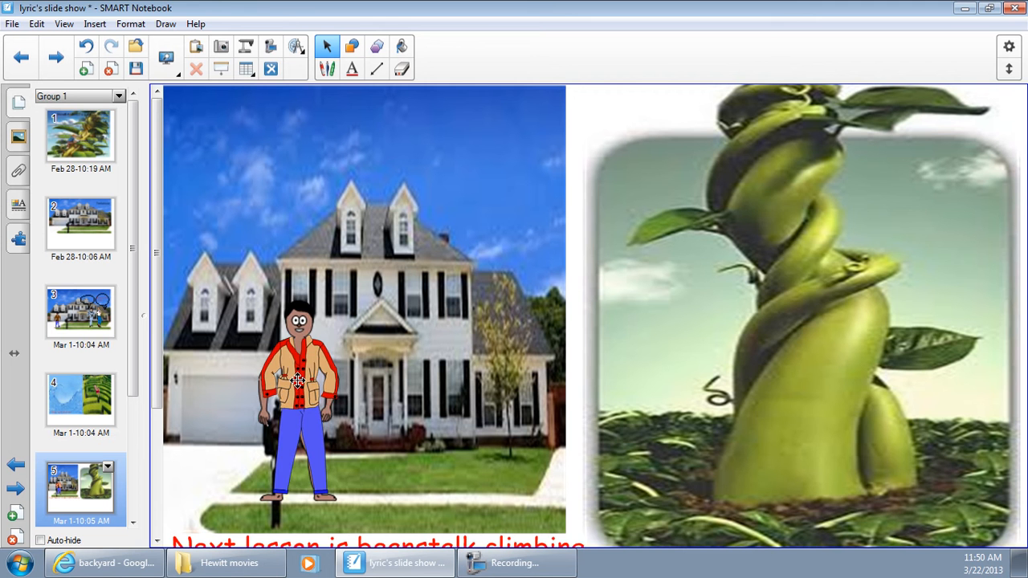
{"action": "left_click_drag", "start_coordinate": [297, 382], "coordinate": [791, 253]}
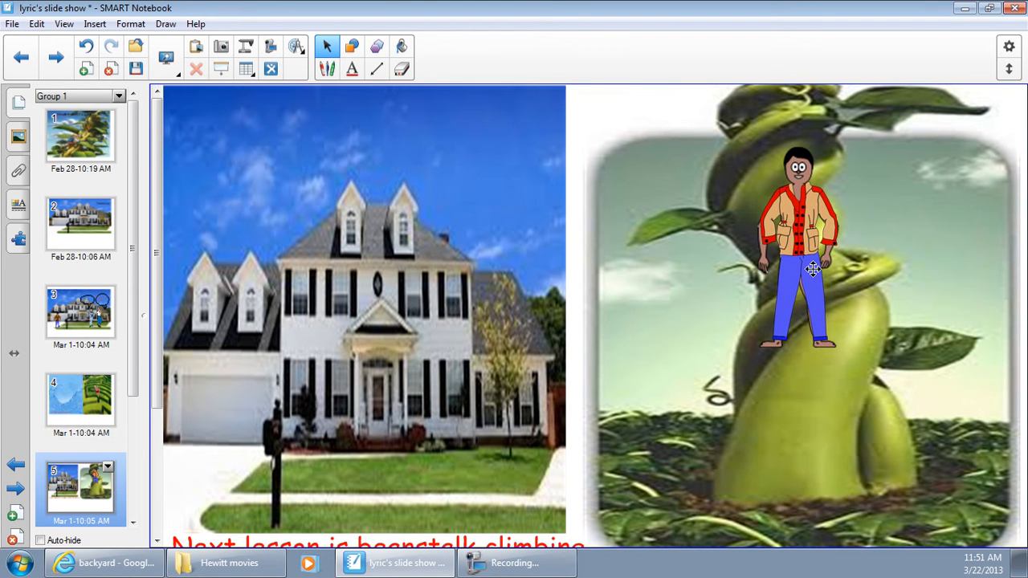
{"action": "mouse_move", "coordinate": [854, 356]}
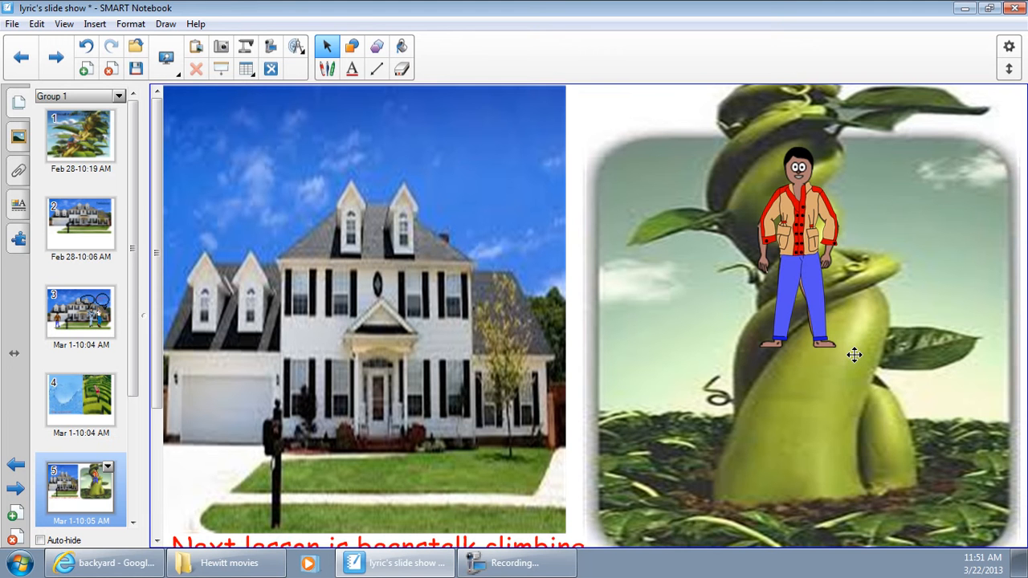
{"action": "mouse_move", "coordinate": [799, 263]}
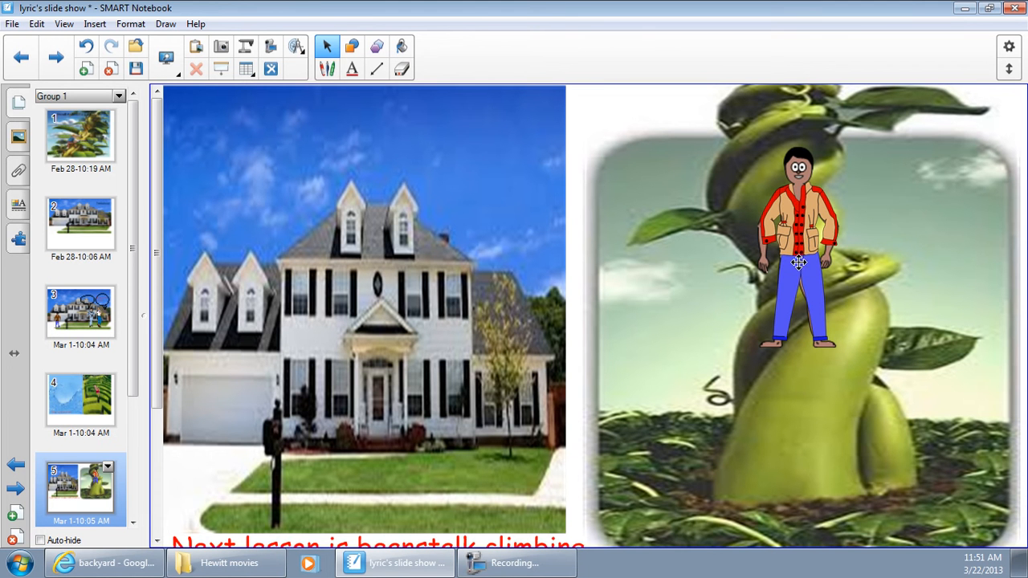
{"action": "mouse_move", "coordinate": [795, 190]}
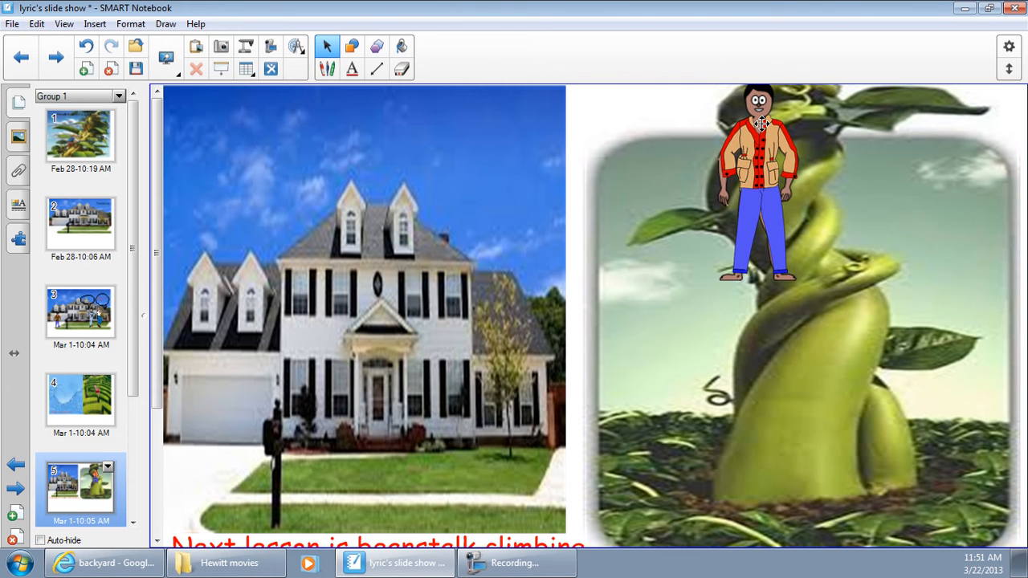
{"action": "left_click_drag", "start_coordinate": [755, 185], "coordinate": [851, 201]}
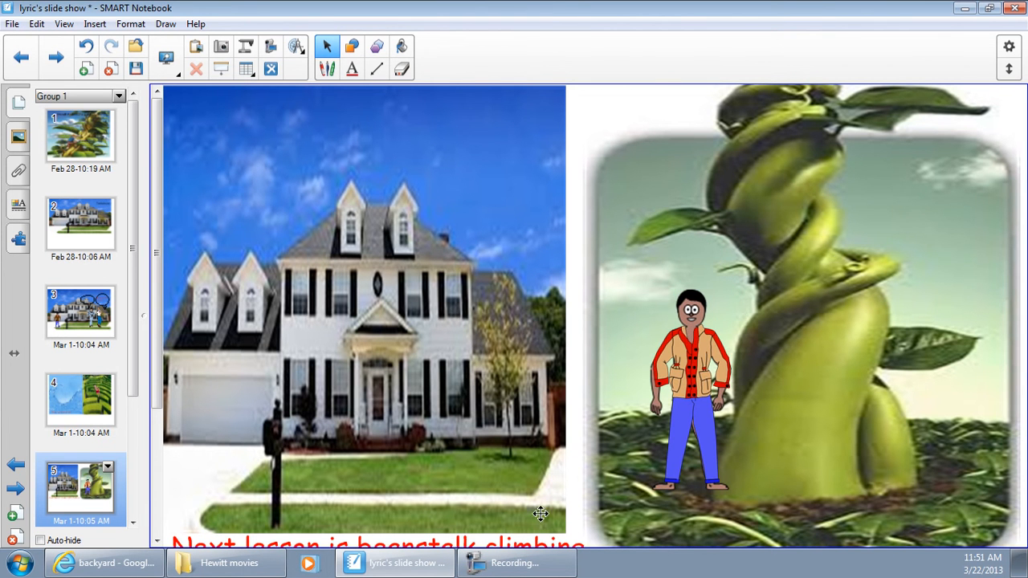
{"action": "mouse_move", "coordinate": [646, 500]}
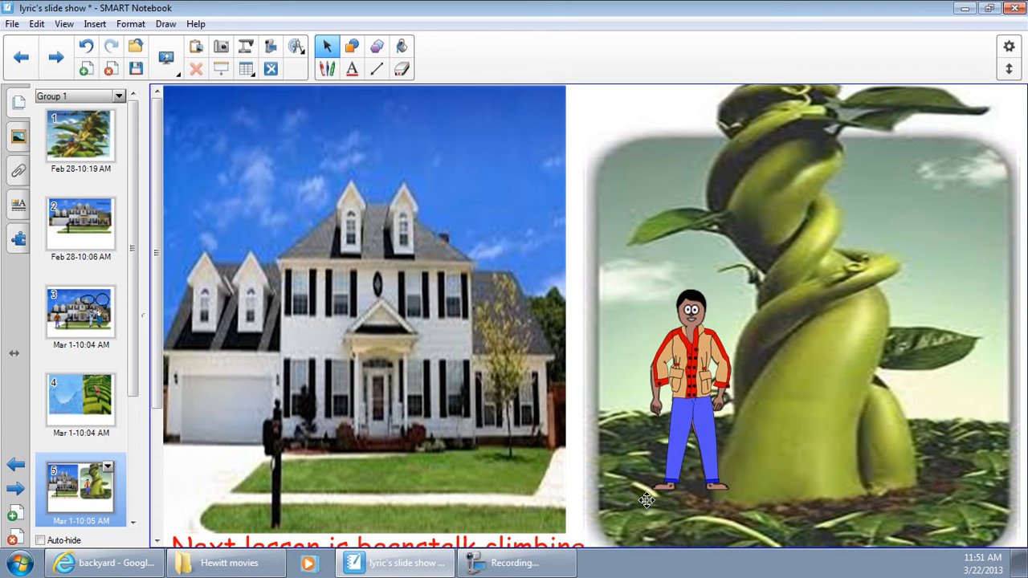
{"action": "mouse_move", "coordinate": [693, 376]}
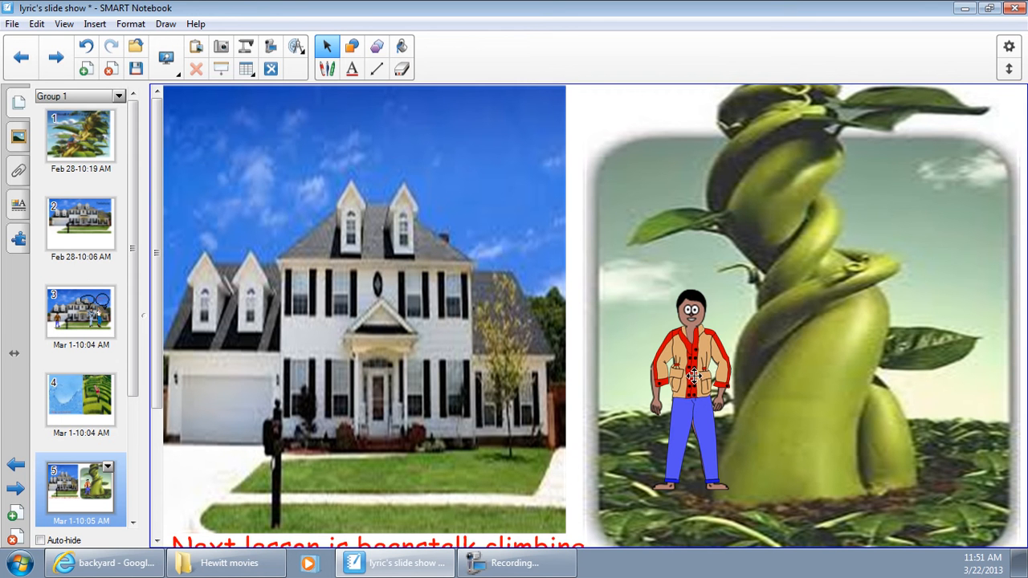
{"action": "mouse_move", "coordinate": [754, 303]}
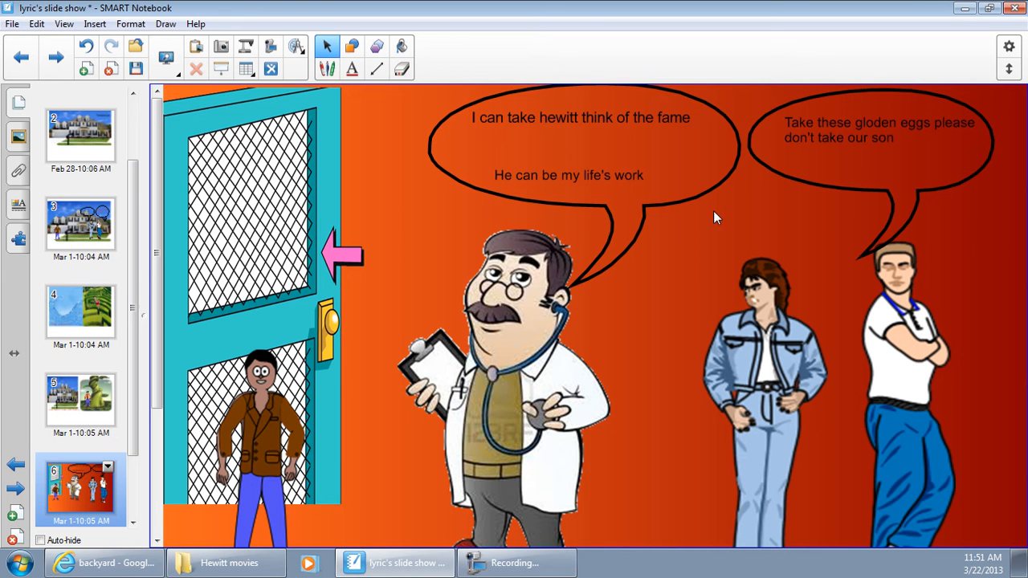
{"action": "mouse_move", "coordinate": [598, 296]}
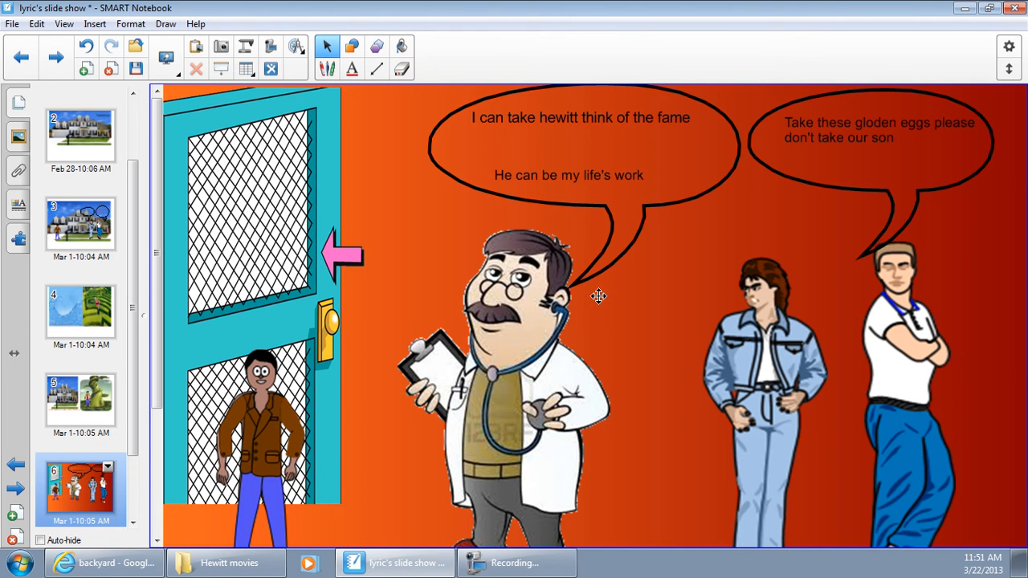
{"action": "mouse_move", "coordinate": [573, 137]}
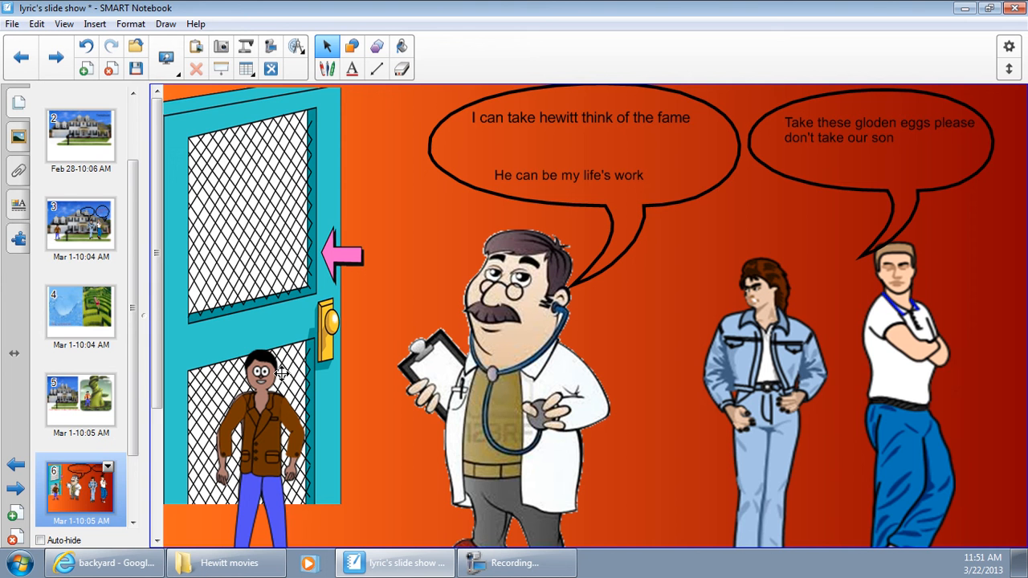
- Scroll down the Page Sorter past slide 6 toward the final slide
{"action": "scroll", "scroll_direction": "down", "scroll_amount": 3}
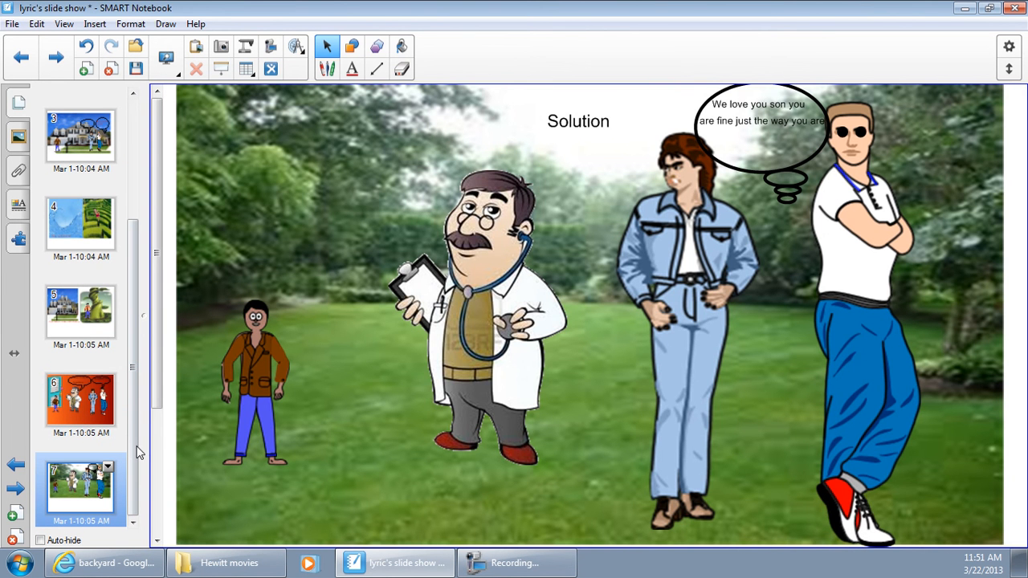
{"action": "mouse_move", "coordinate": [784, 167]}
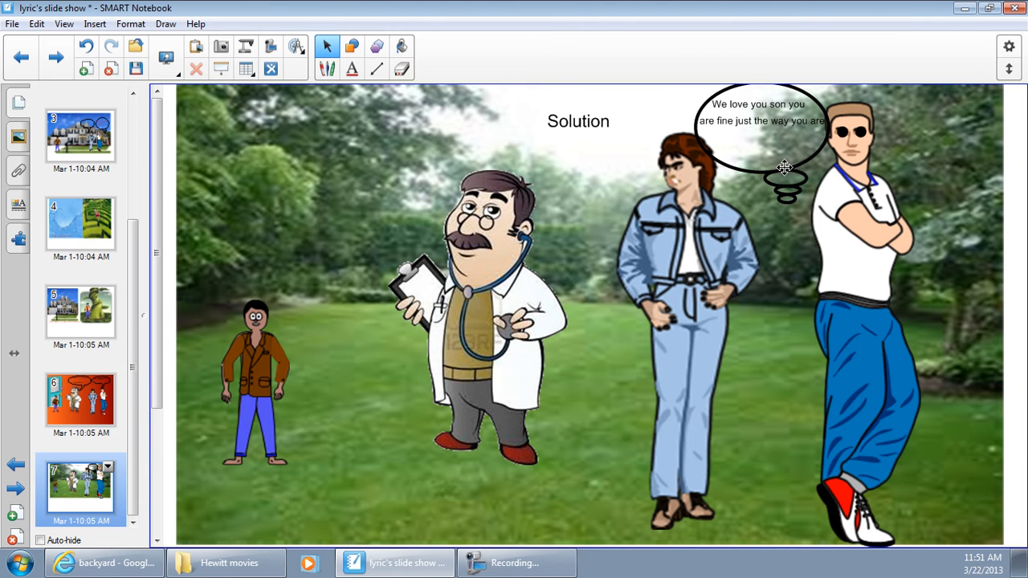
{"action": "mouse_move", "coordinate": [704, 187]}
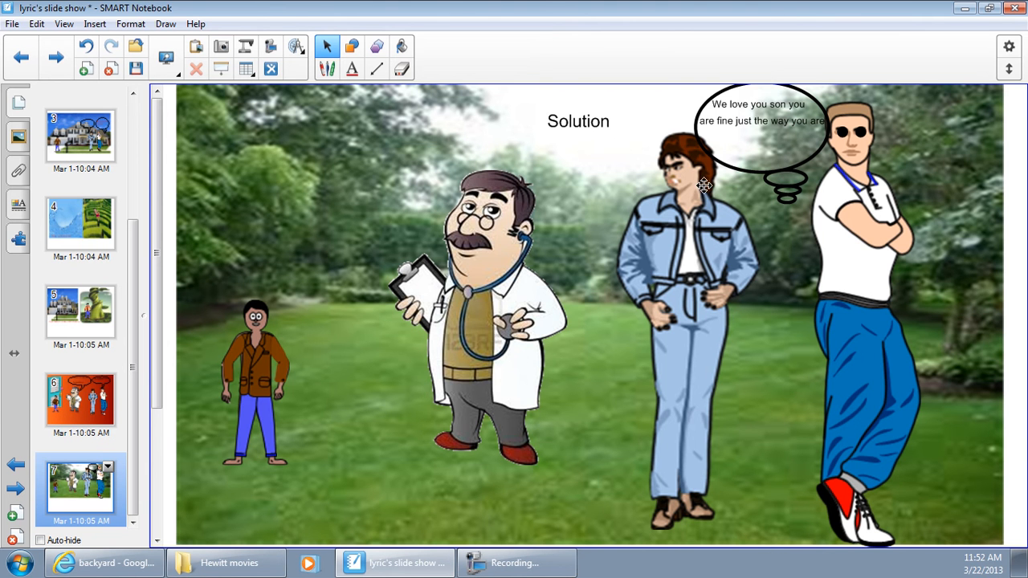
{"action": "mouse_move", "coordinate": [743, 177]}
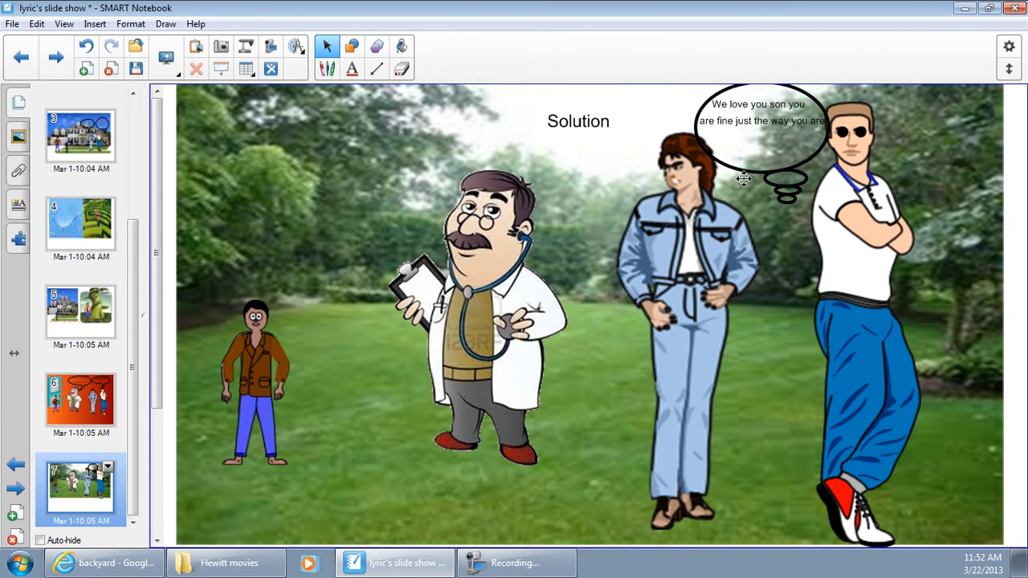
{"action": "mouse_move", "coordinate": [801, 94]}
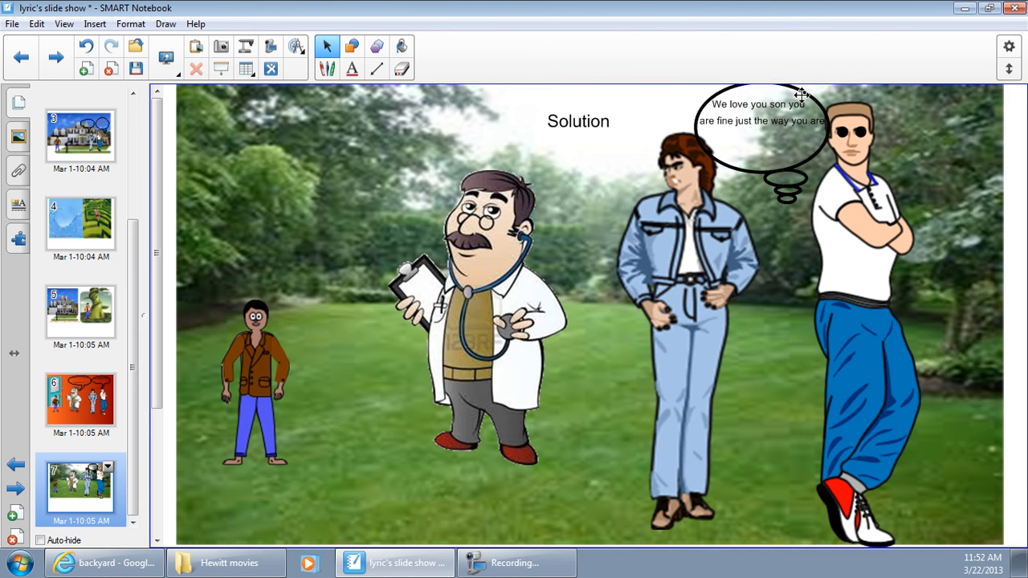
{"action": "mouse_move", "coordinate": [725, 132]}
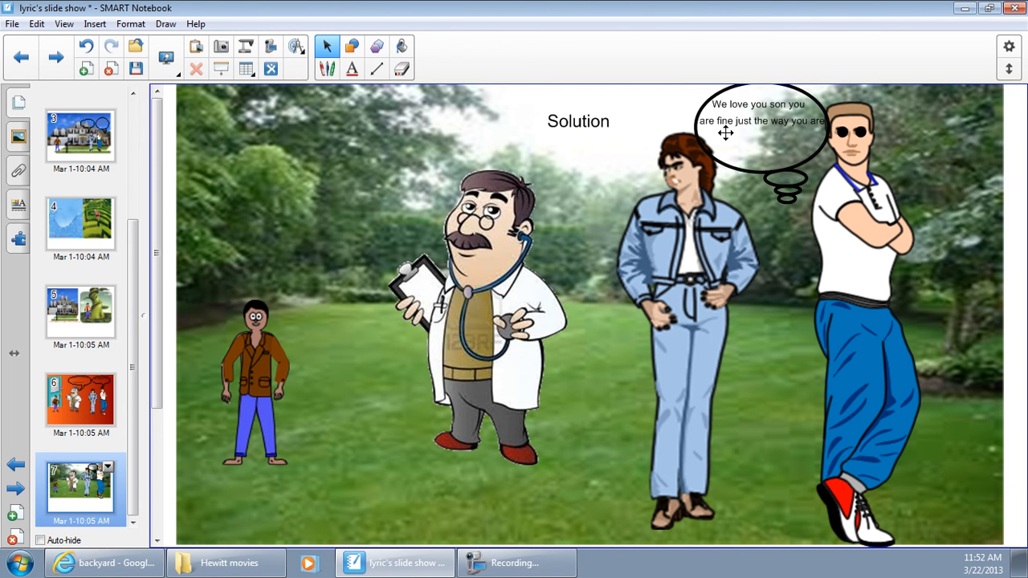
{"action": "mouse_move", "coordinate": [790, 103]}
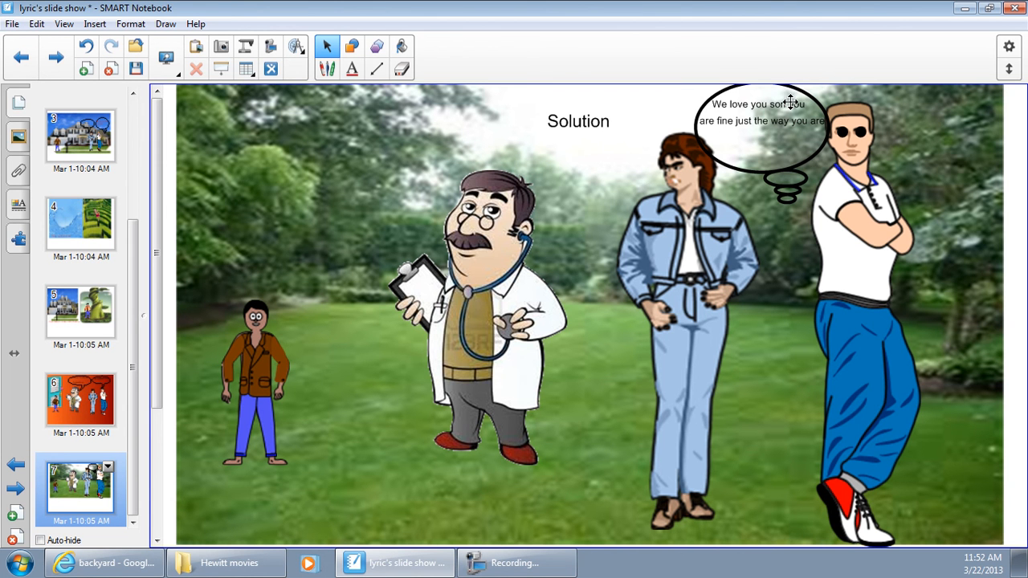
{"action": "mouse_move", "coordinate": [500, 247]}
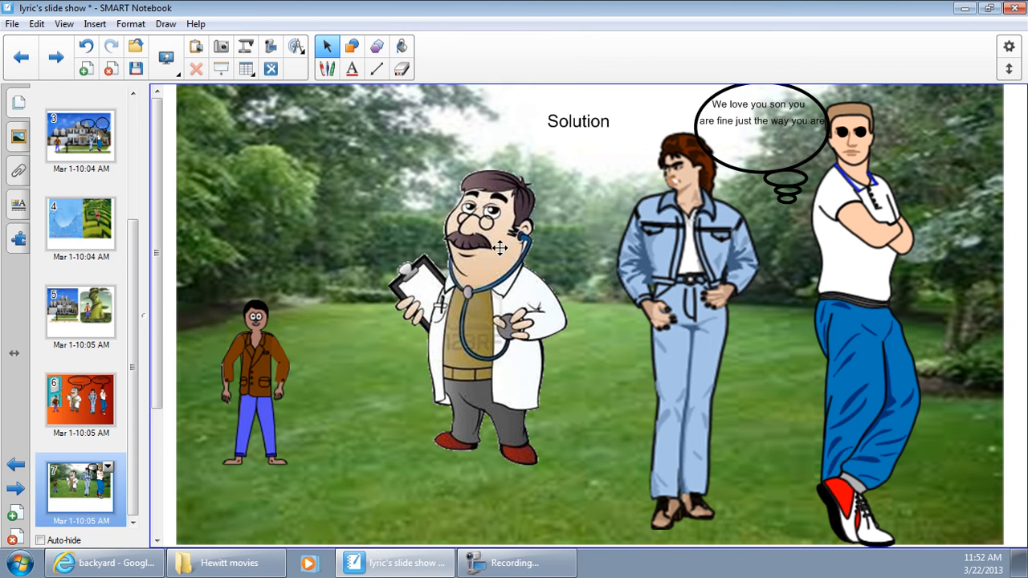
{"action": "mouse_move", "coordinate": [849, 86]}
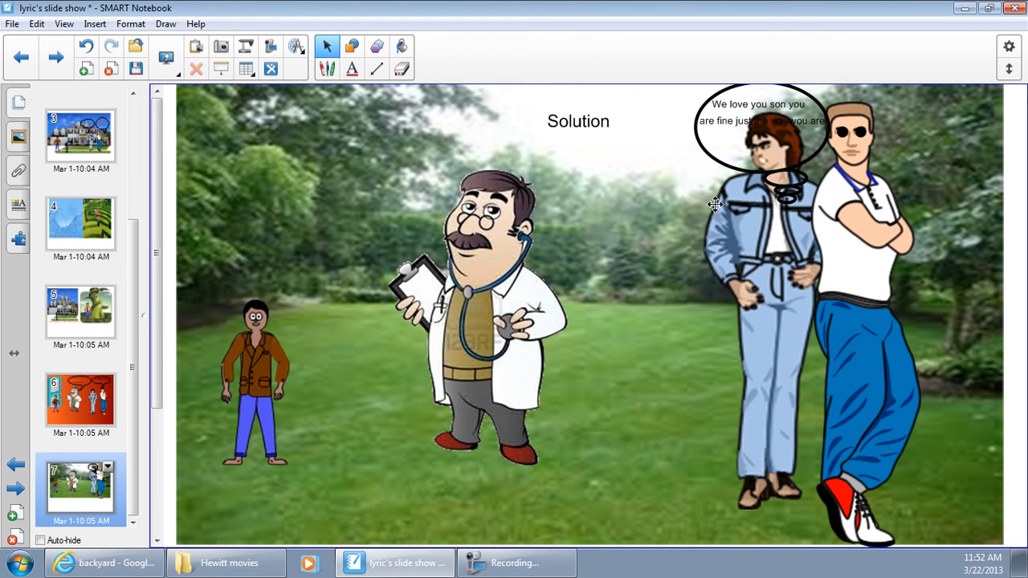
- Reposition the mother in denim toward the centre, between the doctor and father
{"action": "left_click_drag", "start_coordinate": [755, 241], "coordinate": [630, 245]}
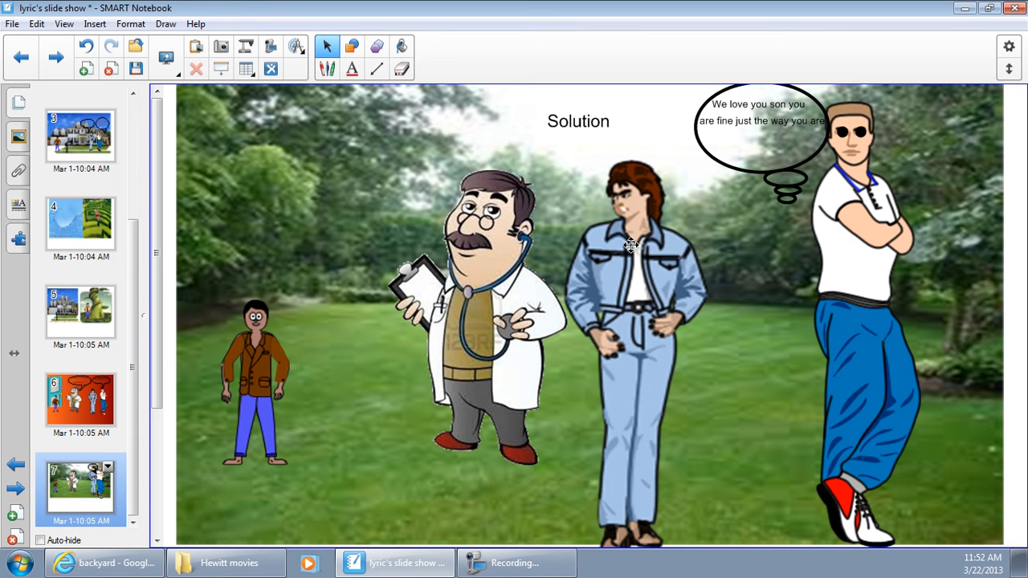
{"action": "left_click_drag", "start_coordinate": [631, 245], "coordinate": [695, 245]}
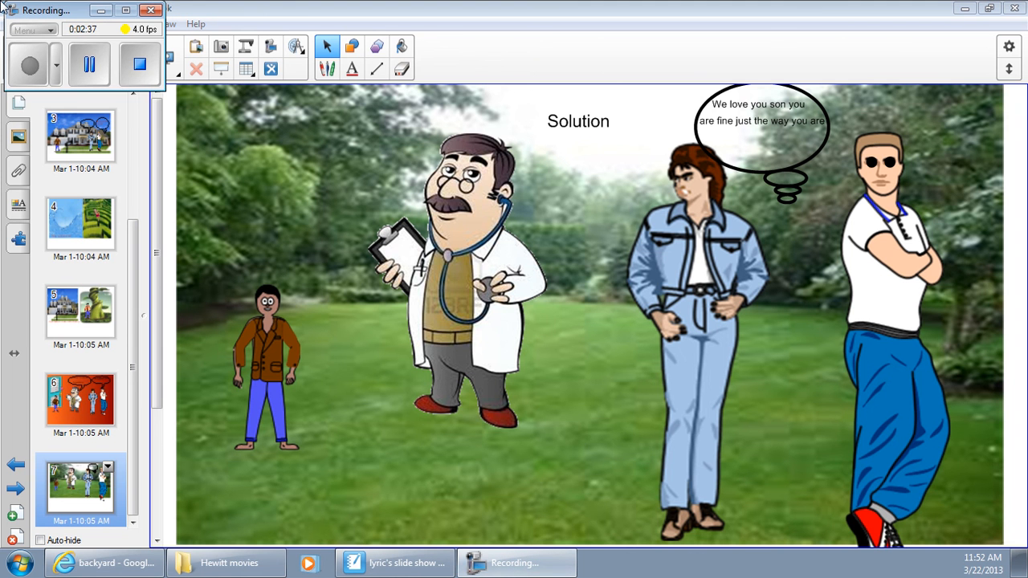
{"action": "left_click", "coordinate": [30, 64]}
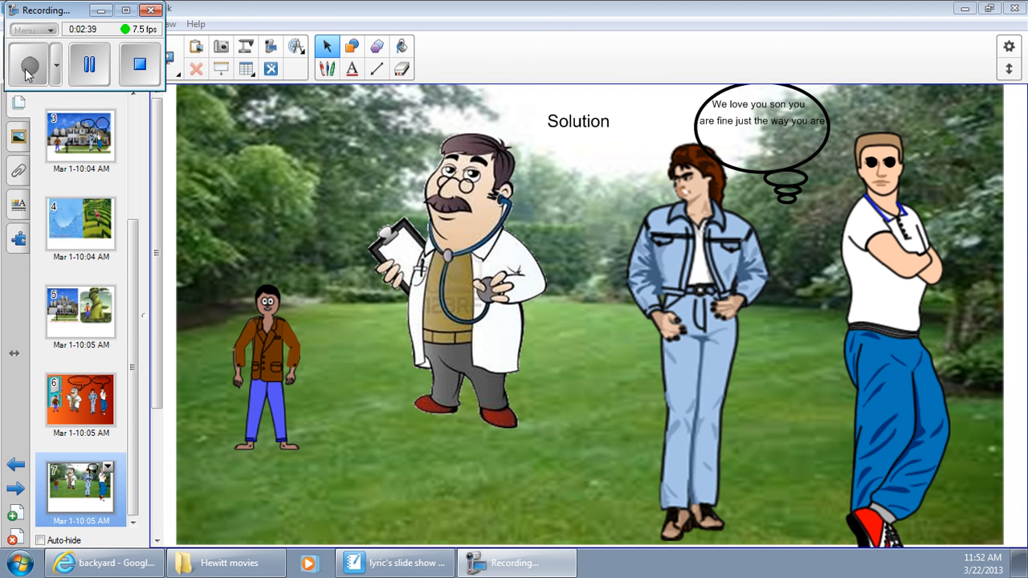